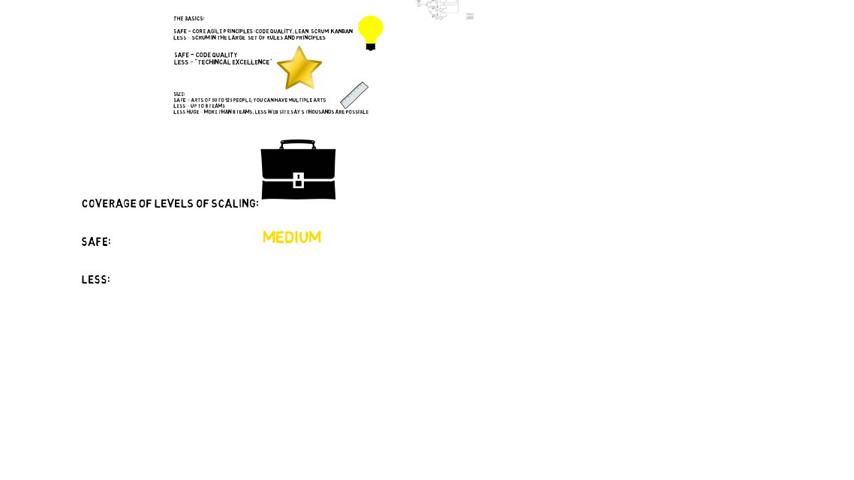
{"action": "type", "text": "LOW"}
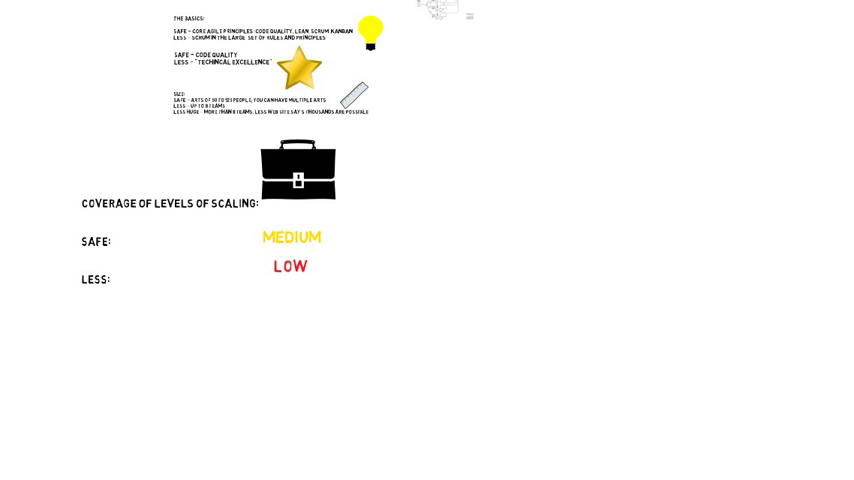